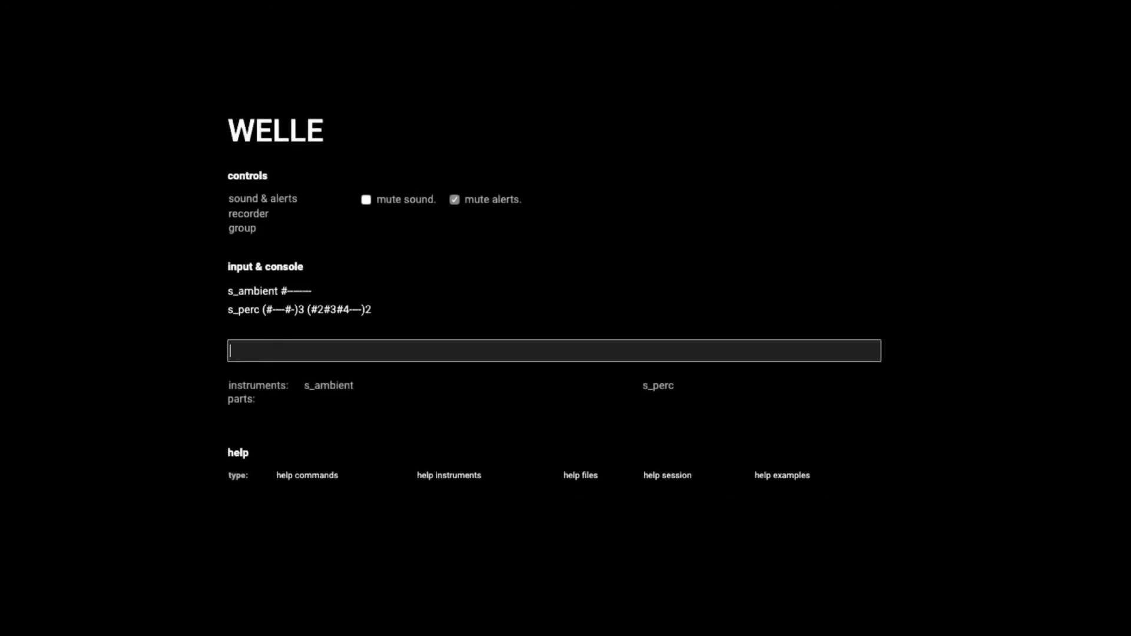
# - Enter the snare pattern 's_snare --#-' and set s_perc's volume to 0.8
pyautogui.write('s_snare')
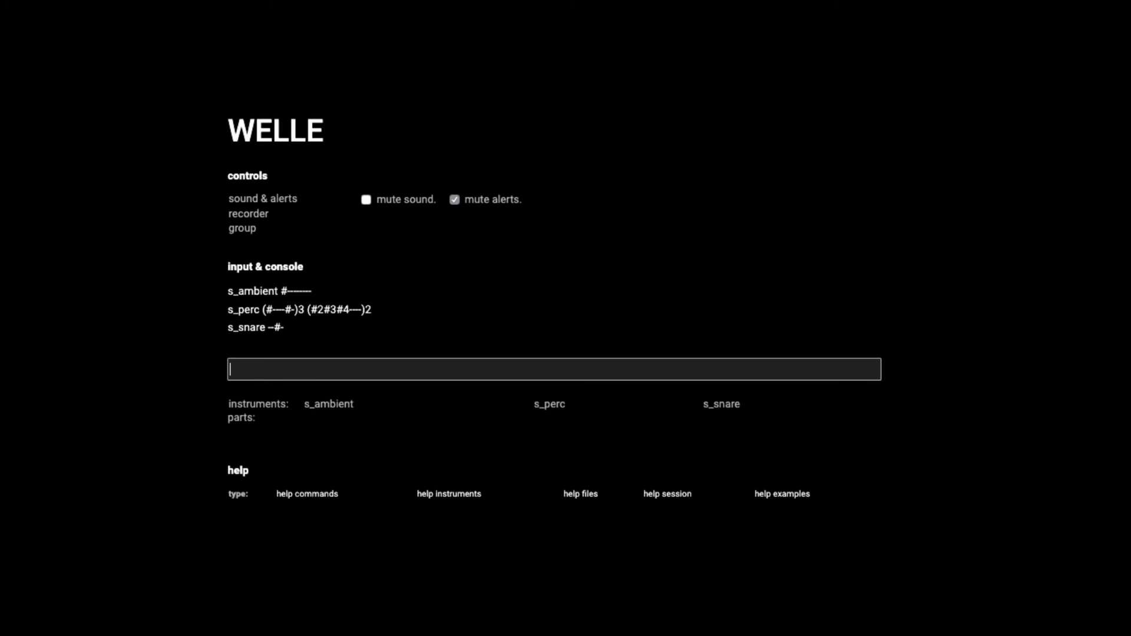
pyautogui.write('vol 0')
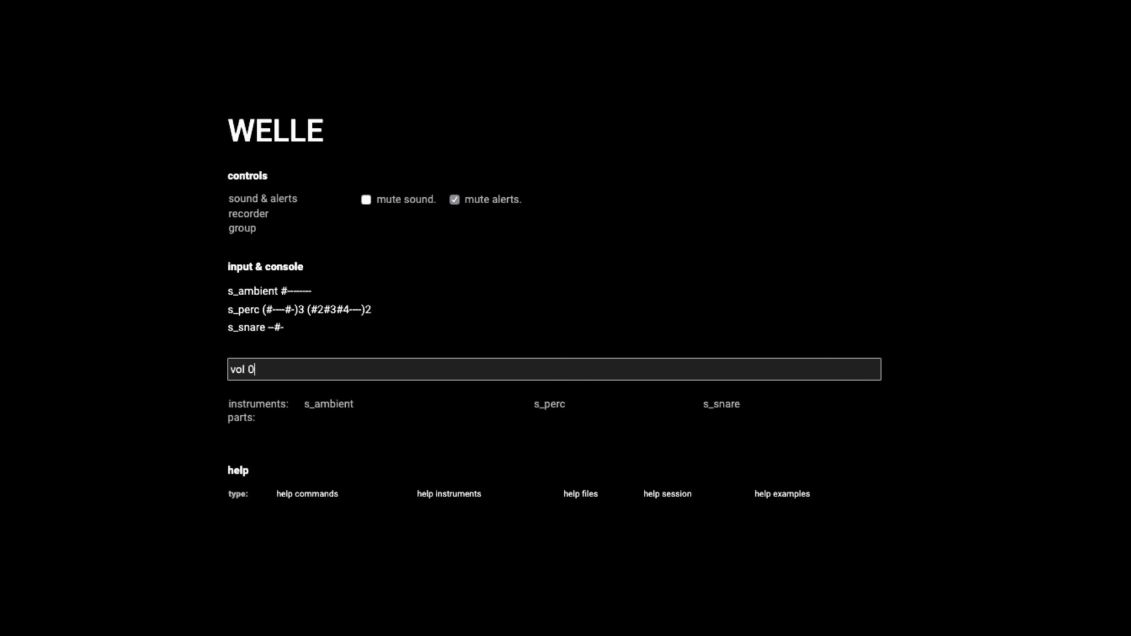
pyautogui.write('.8 s_')
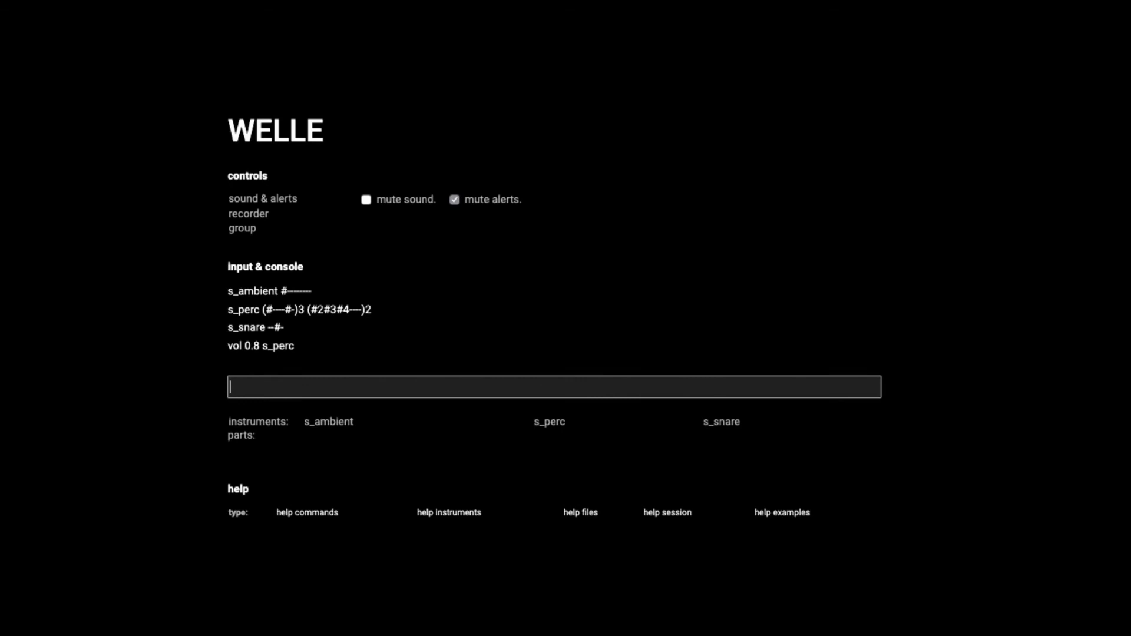
# - Type the kick instrument name 's_kik', then delete the mistyped trailing 'k'
pyautogui.write('s_kik')
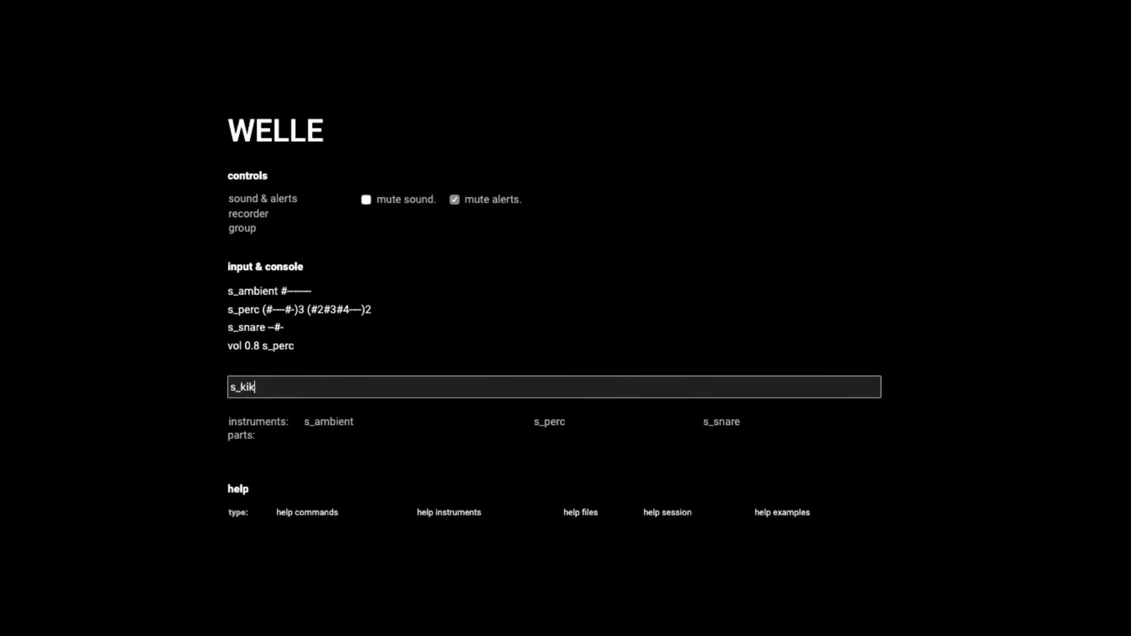
pyautogui.press('BackSpace')
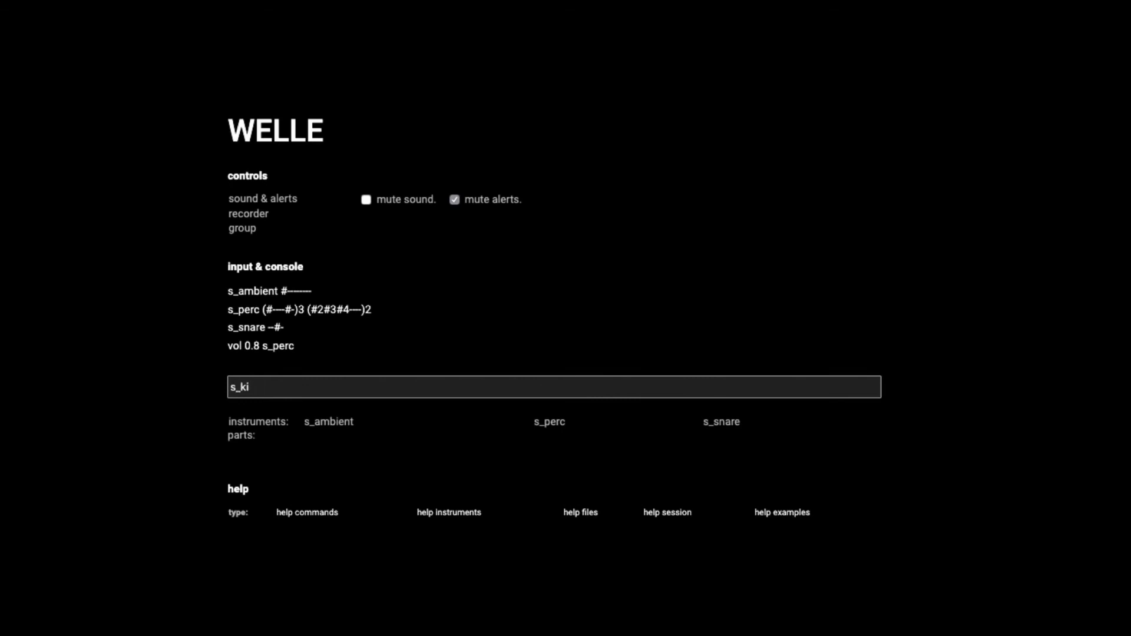